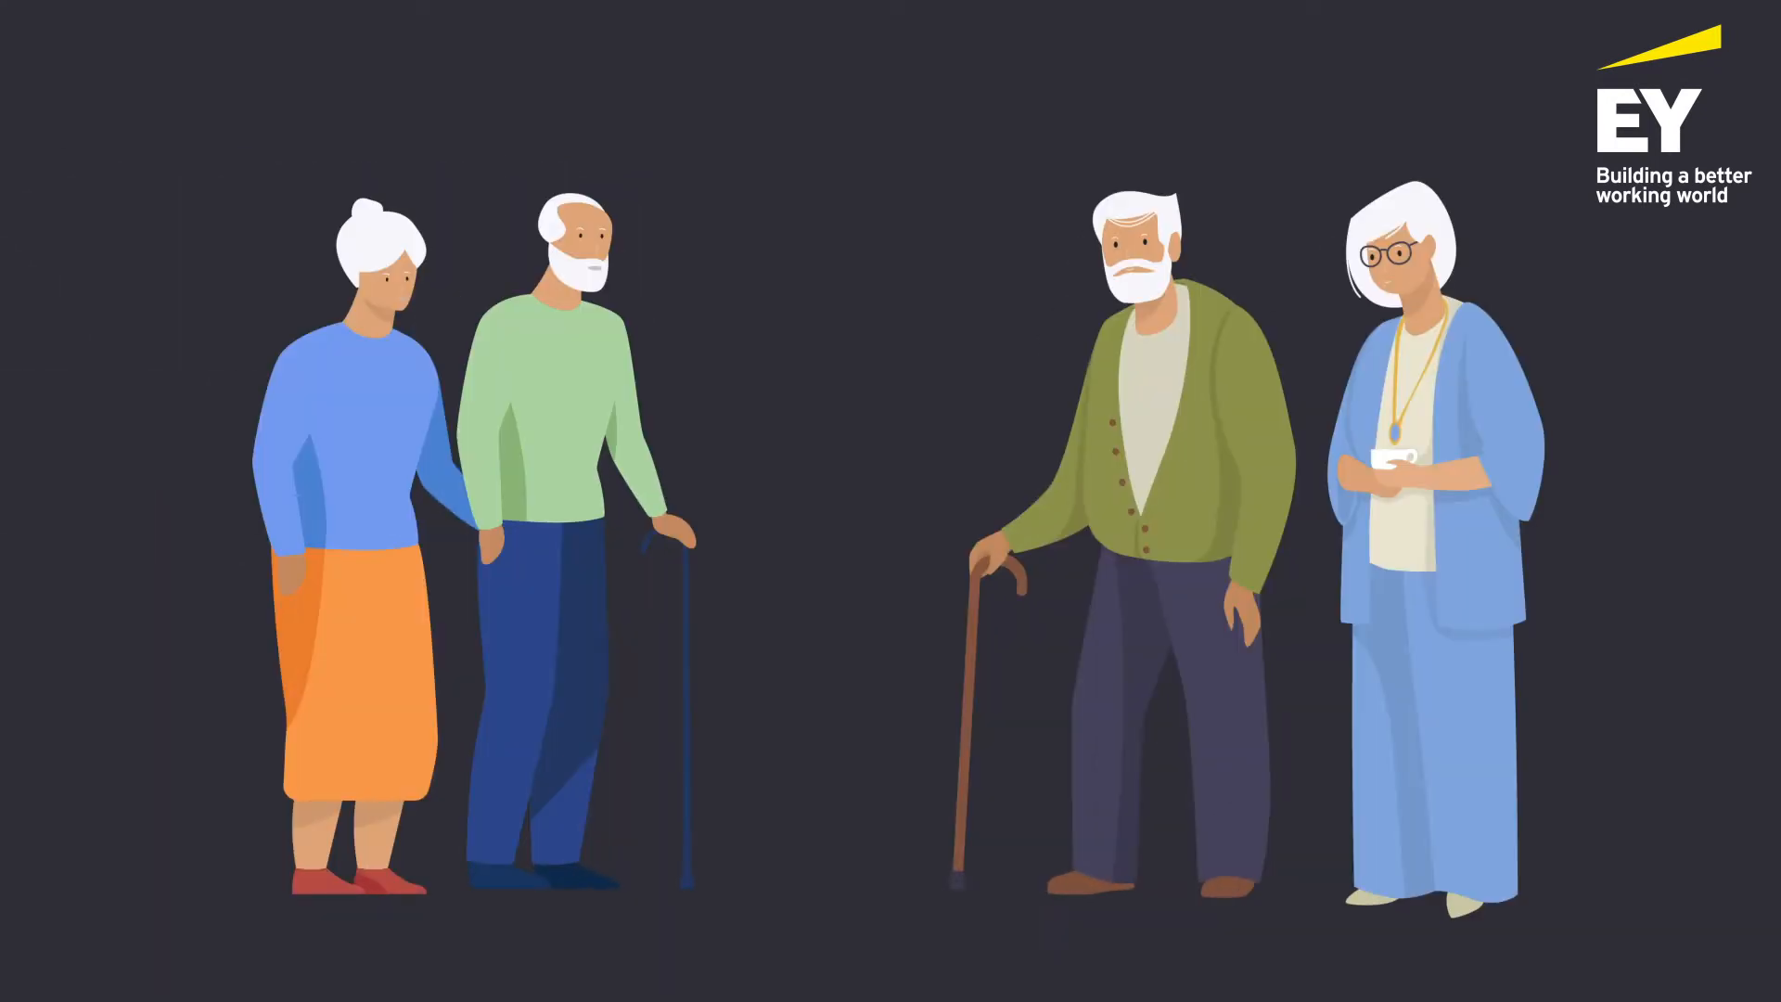
{"action": "mouse_move", "coordinate": [511, 781]}
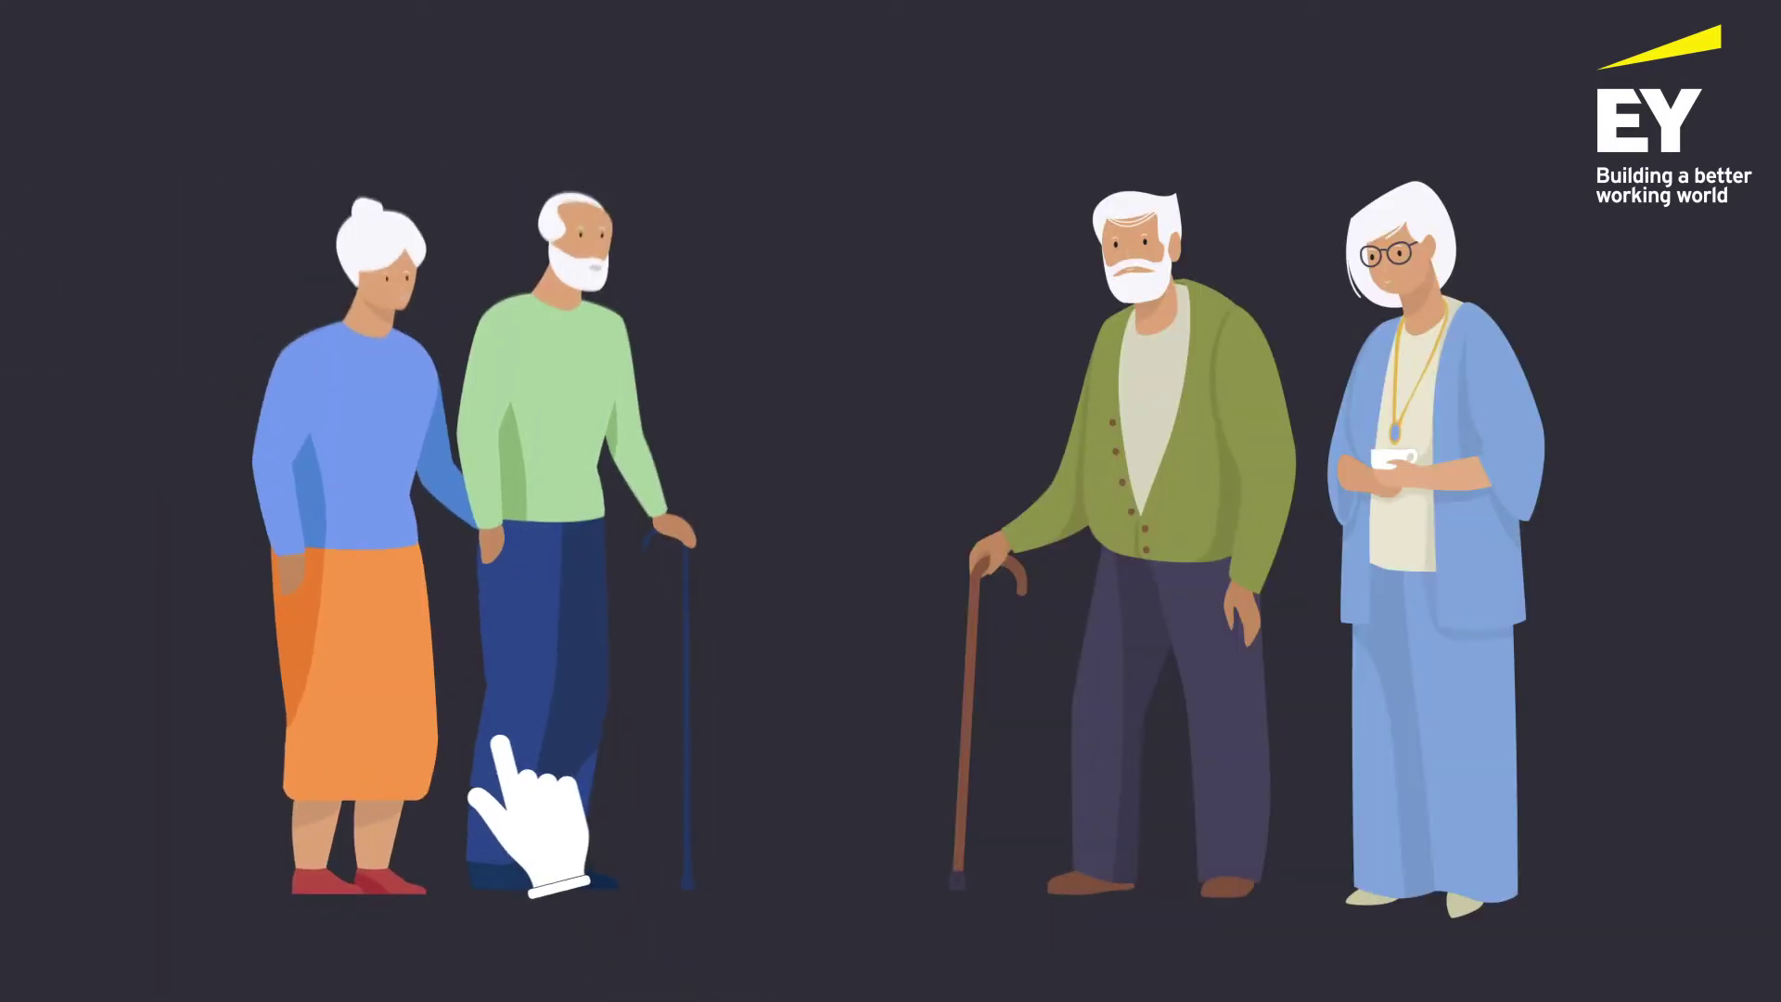
{"action": "mouse_move", "coordinate": [1186, 817]}
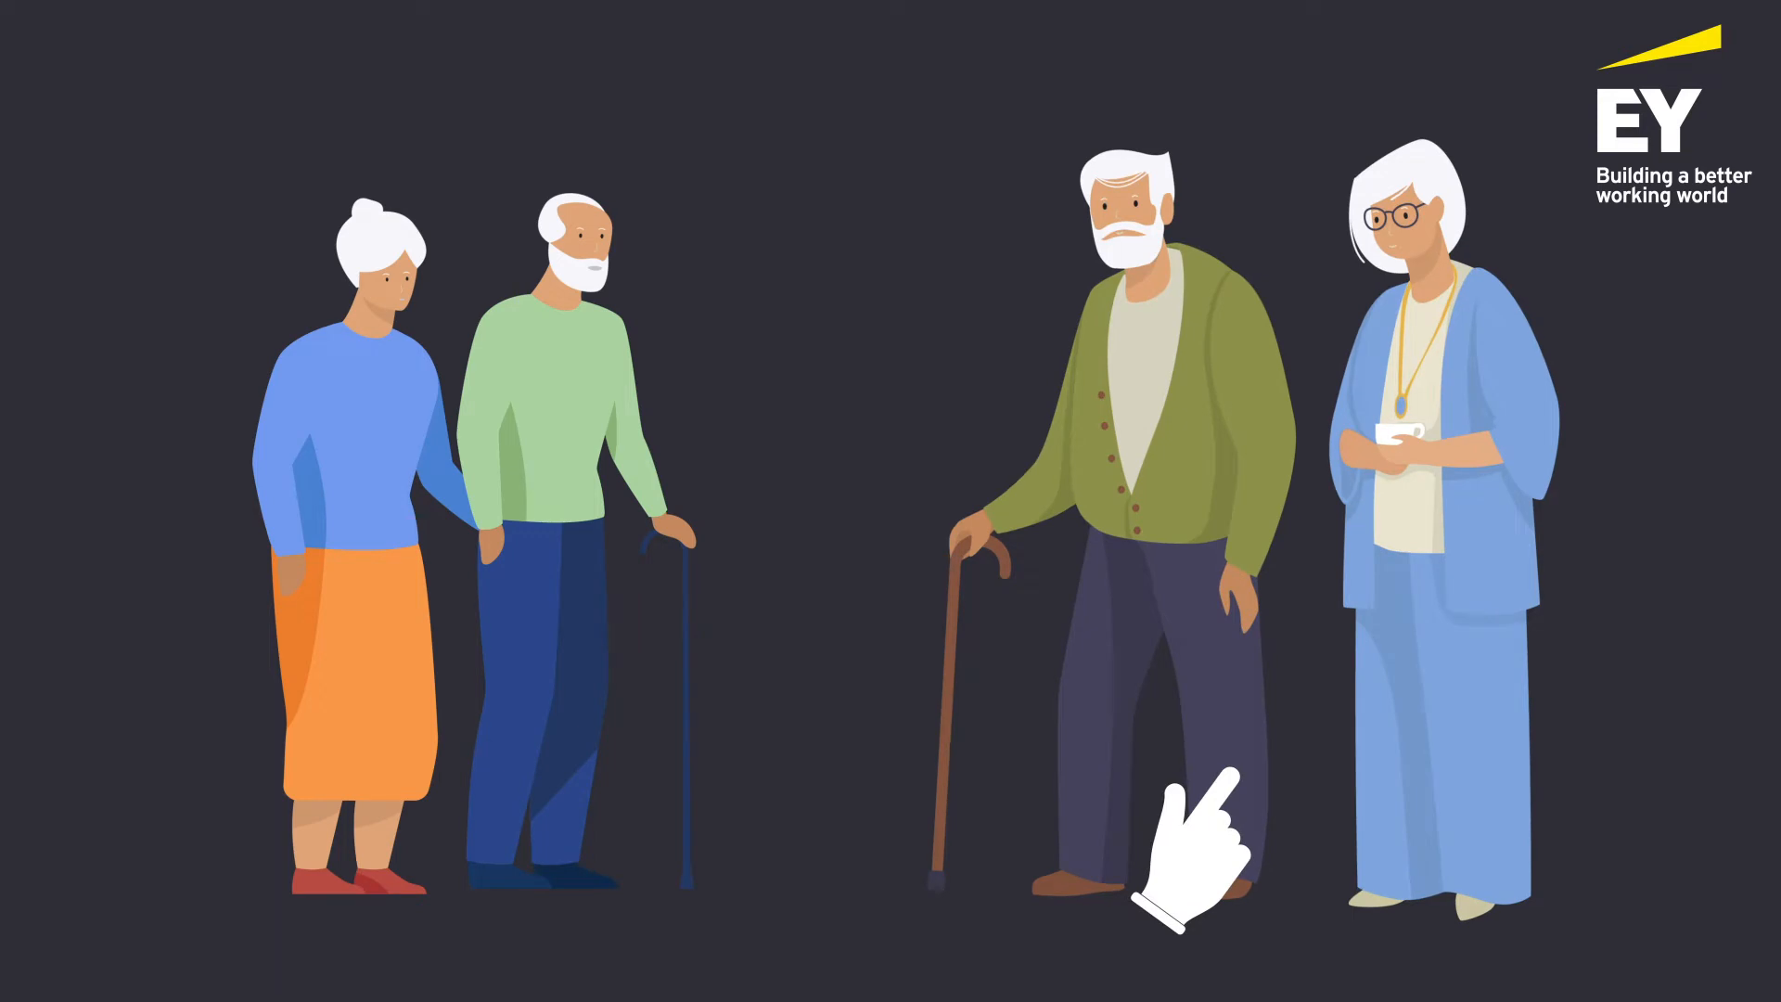